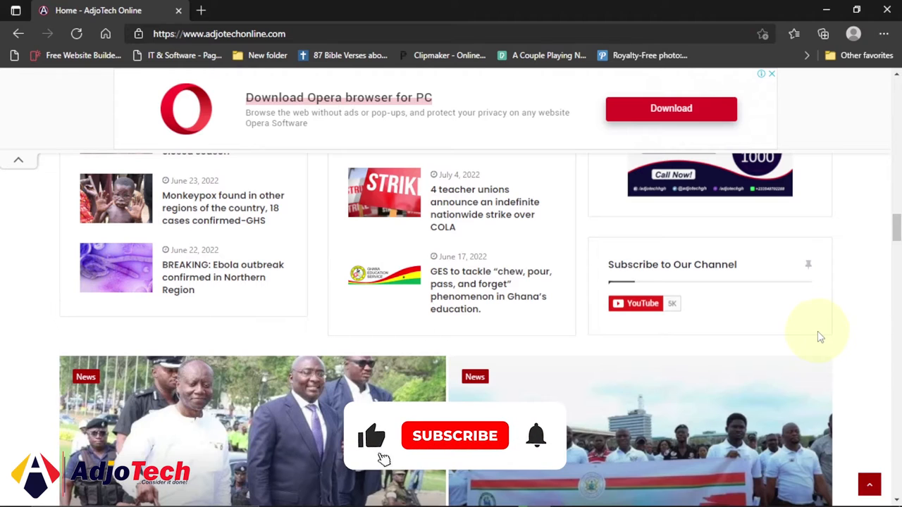
Open the AdjoTech channel's Settings on the Channel section in YouTube Studio.
click(454, 435)
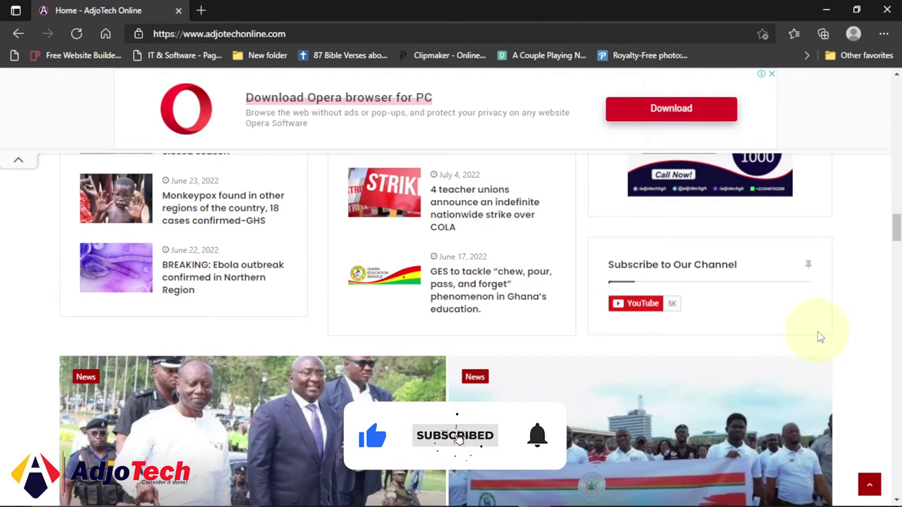
mouse_move(782, 310)
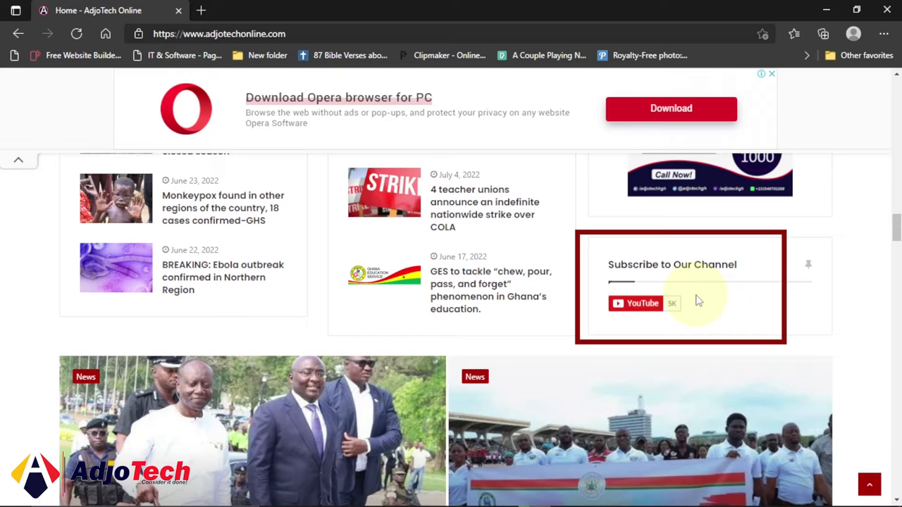
mouse_move(718, 266)
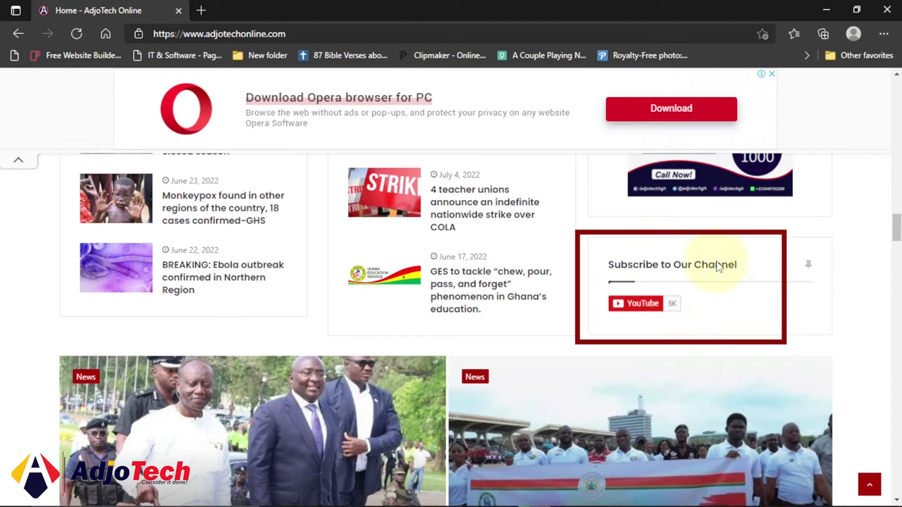
mouse_move(754, 294)
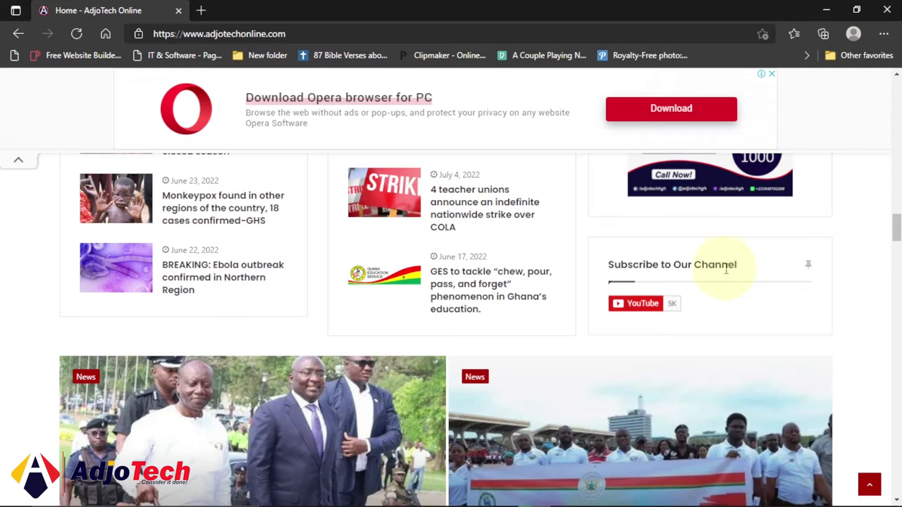
mouse_move(652, 262)
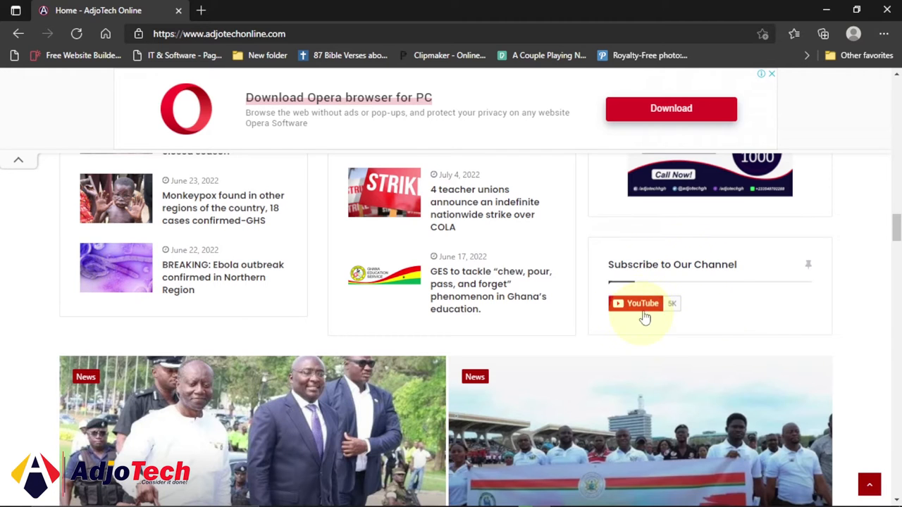
mouse_move(669, 336)
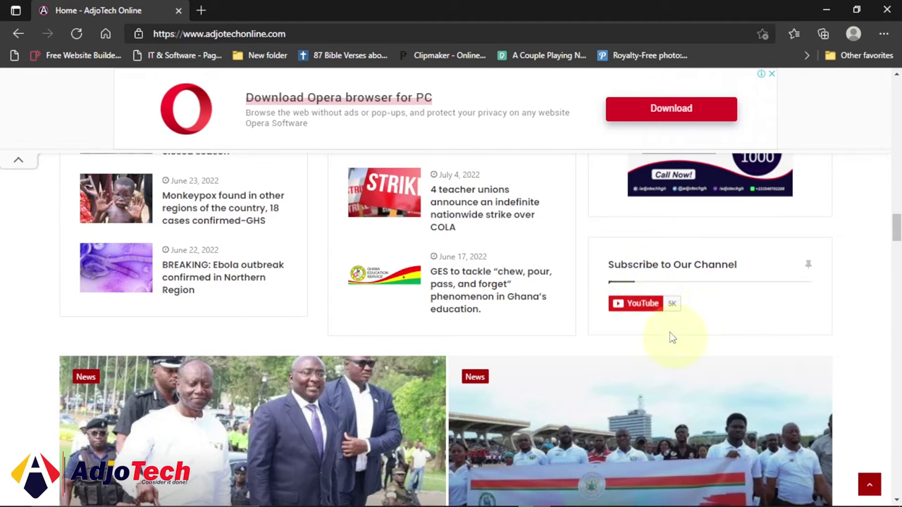
mouse_move(683, 234)
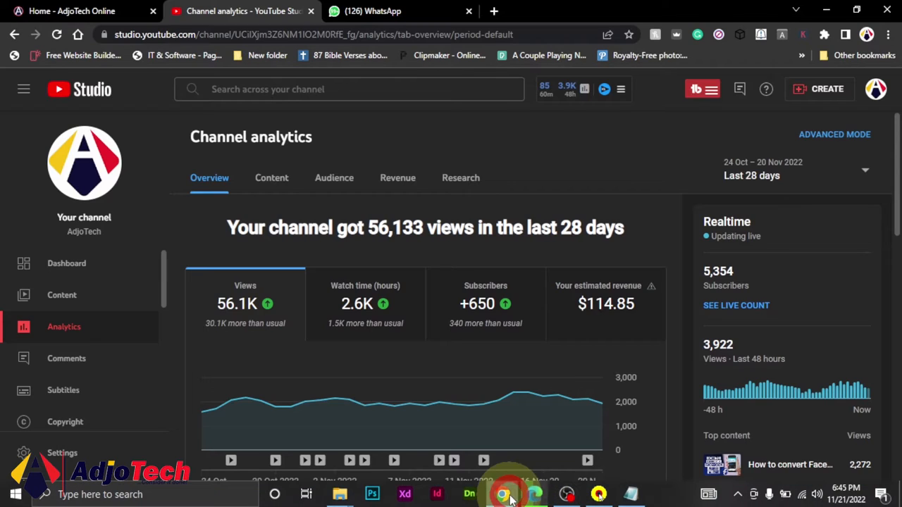
mouse_move(572, 400)
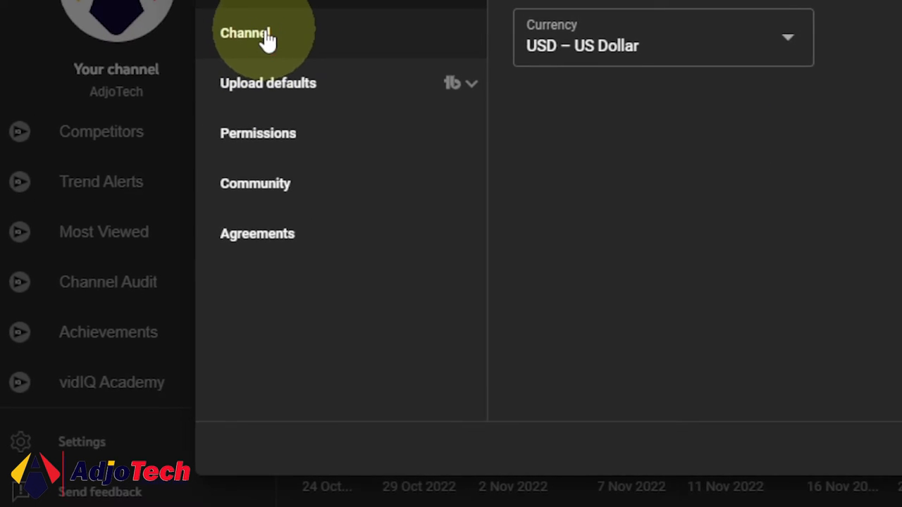
Open the Advanced settings tab, then Manage YouTube account under Other settings.
click(263, 33)
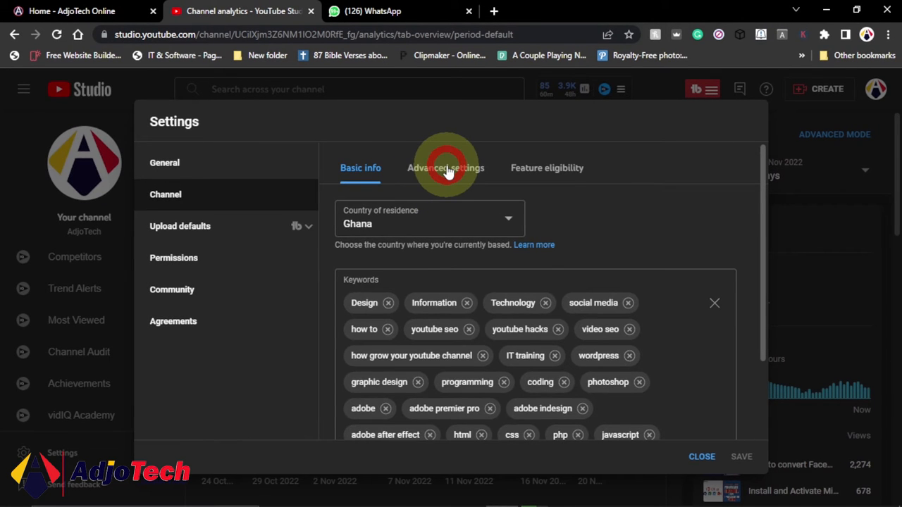
click(445, 168)
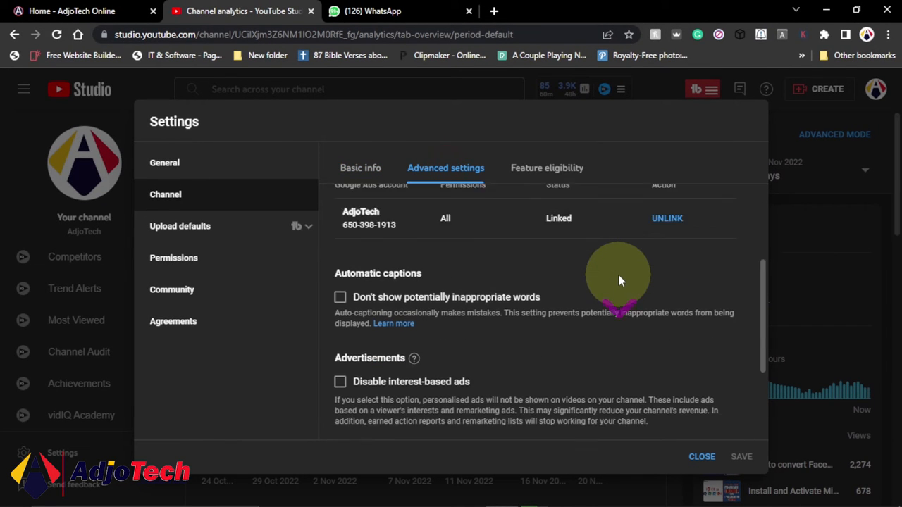
scroll(down, 3)
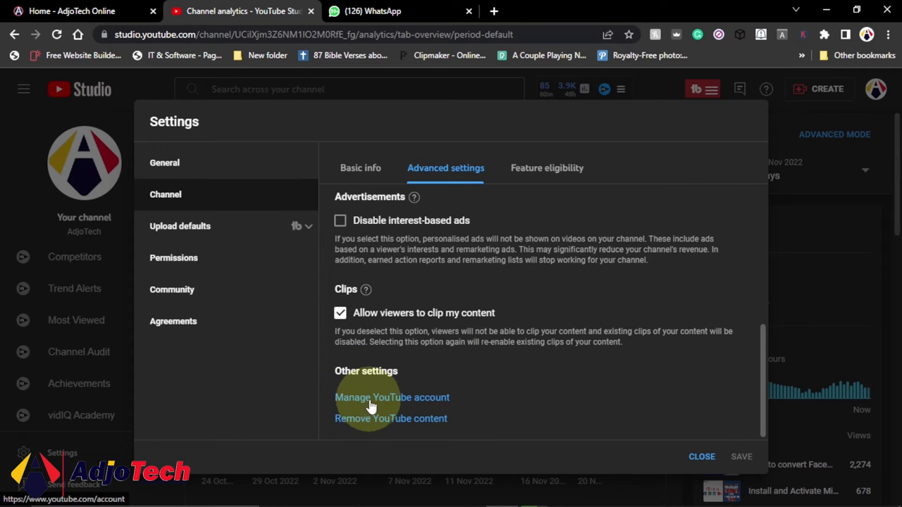
click(372, 397)
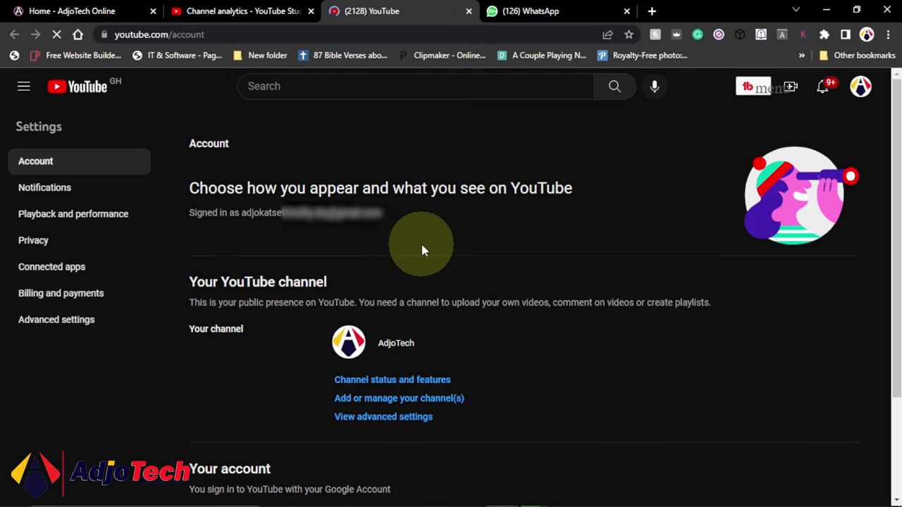
mouse_move(56, 319)
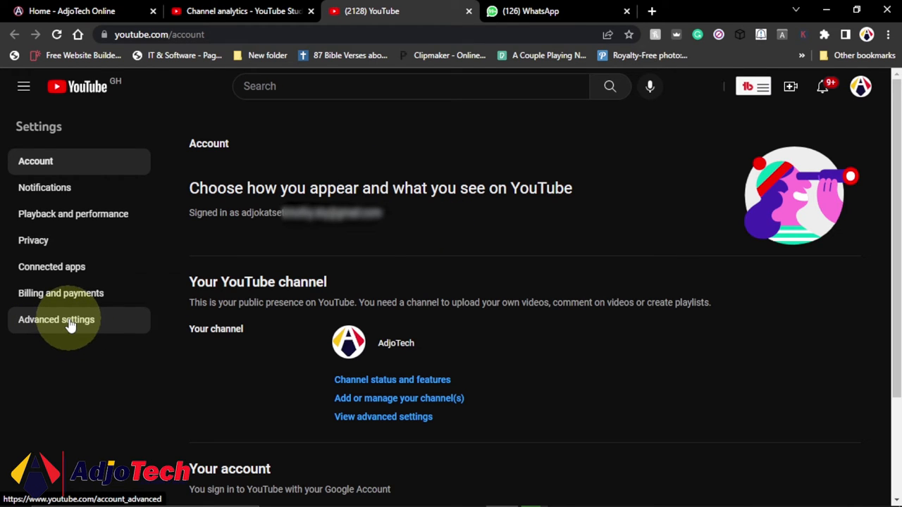
Select Advanced settings in the youtube.com/account Settings list.
click(55, 319)
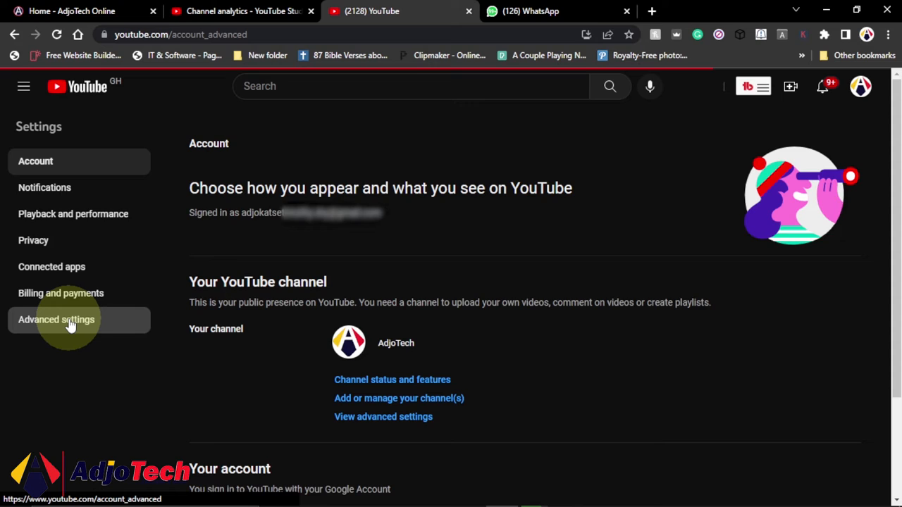
Reselect Advanced settings so the User ID and Channel ID load with Copy buttons.
click(56, 319)
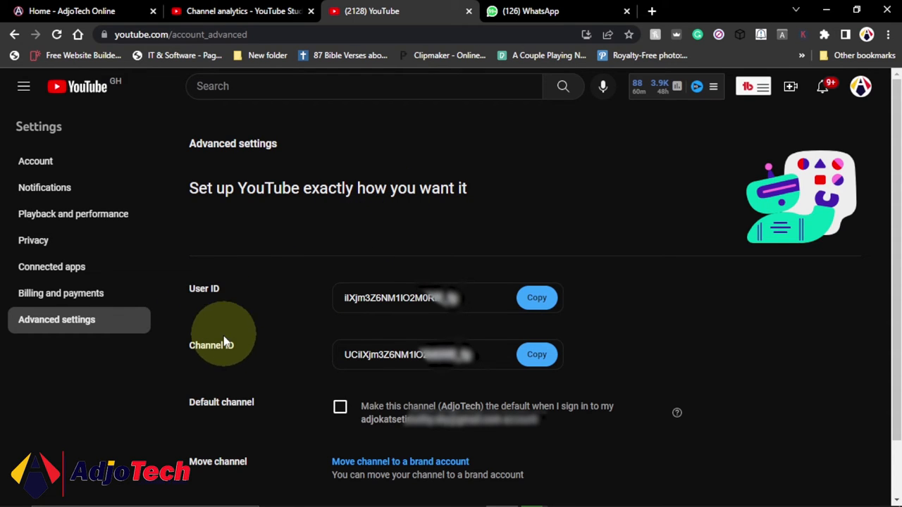
mouse_move(328, 335)
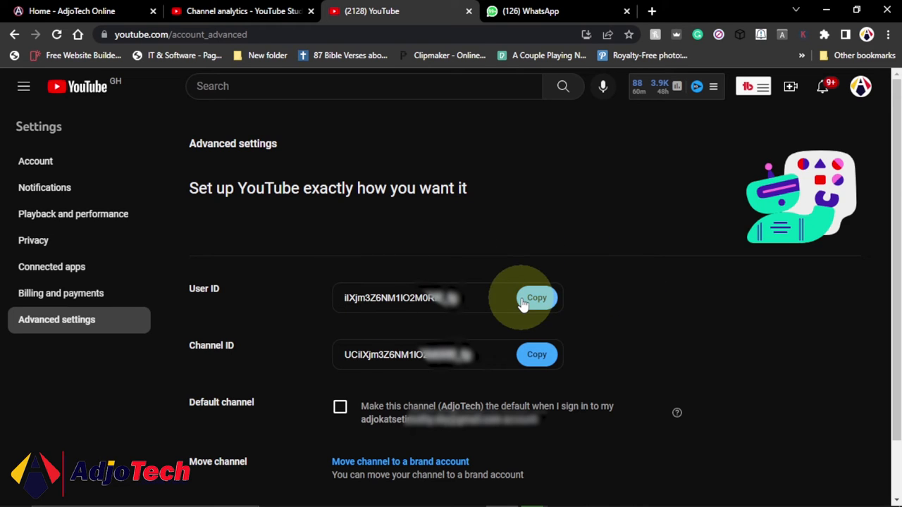
mouse_move(393, 239)
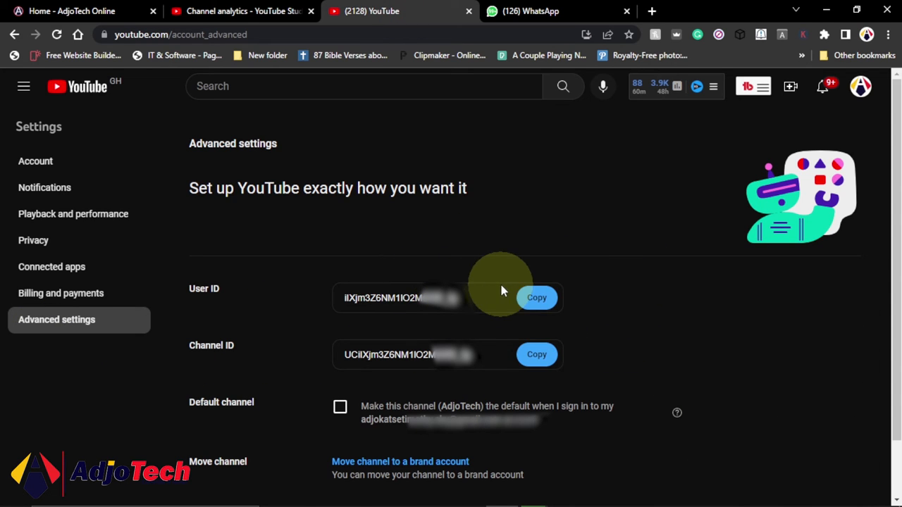
mouse_move(505, 380)
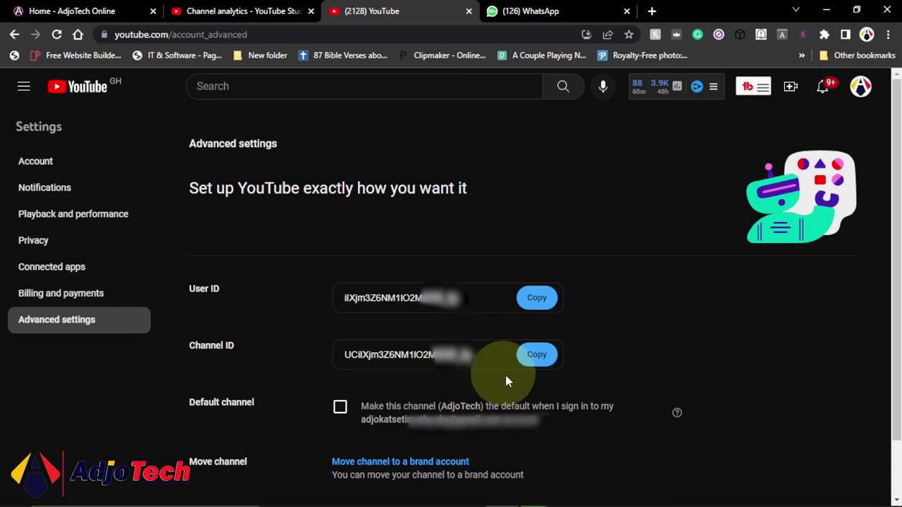
mouse_move(532, 381)
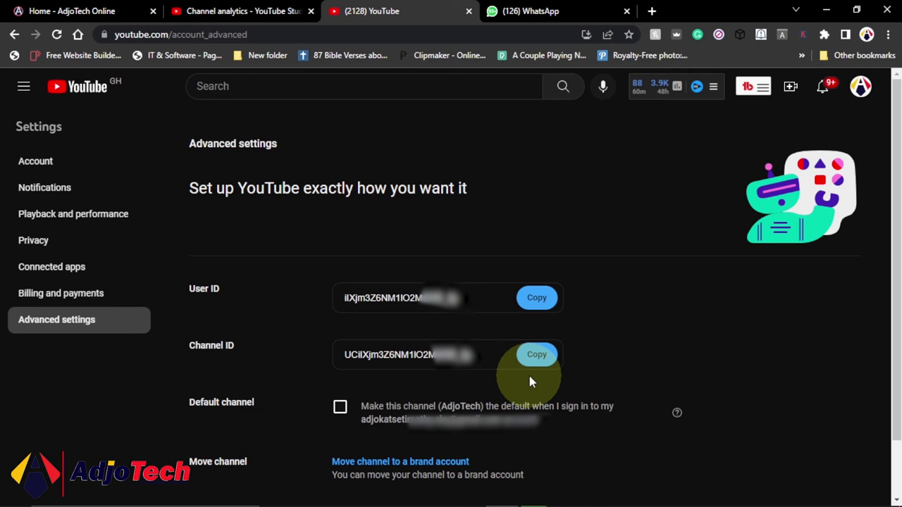